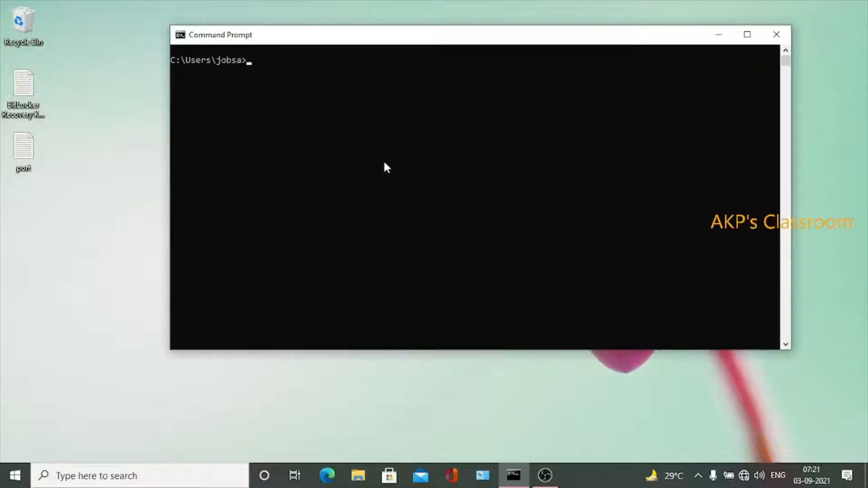
# Run mosquitto -v; broker 2.0.12 reports port 1883 already in use
pyautogui.write('mos')
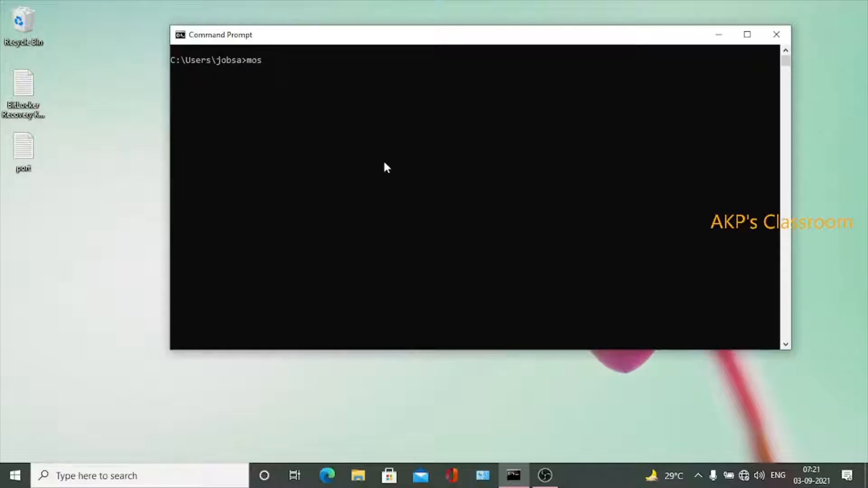
pyautogui.write('quitt')
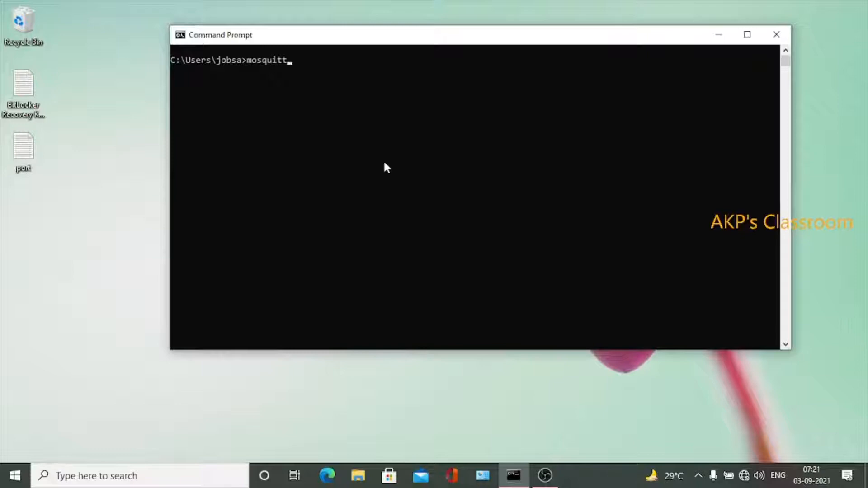
pyautogui.write('o -')
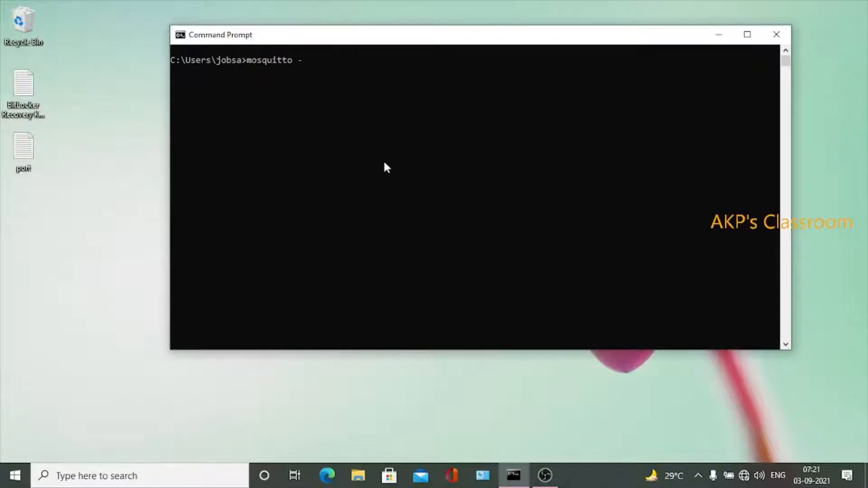
pyautogui.press('Return')
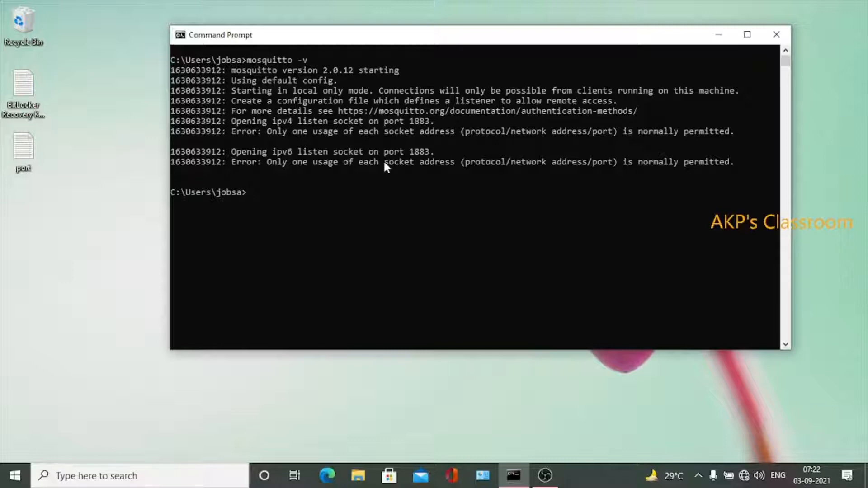
pyautogui.moveTo(198, 104)
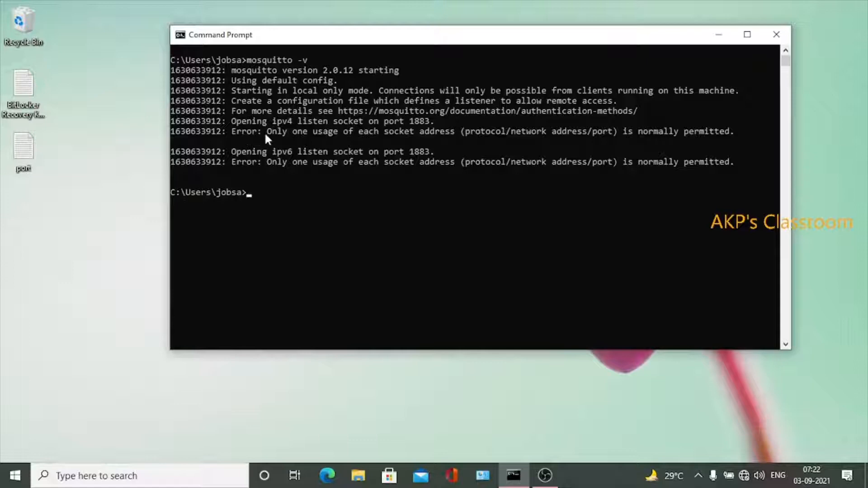
pyautogui.moveTo(350, 147)
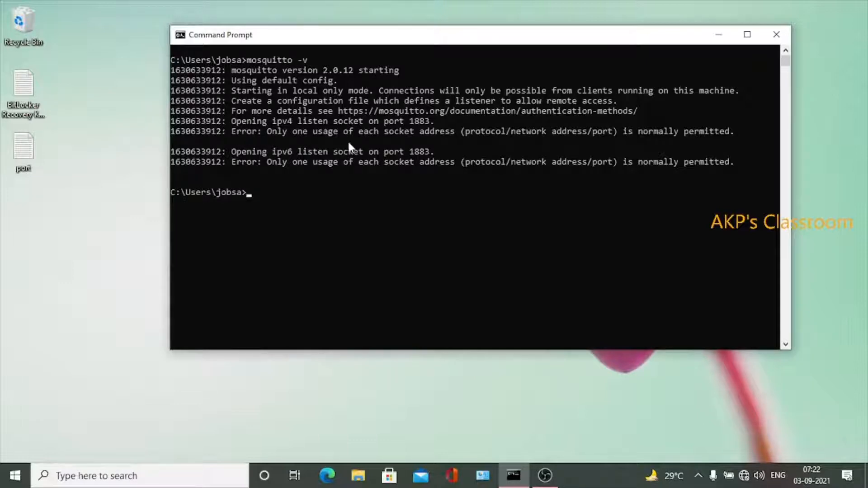
pyautogui.moveTo(298, 137)
pyautogui.write('com')
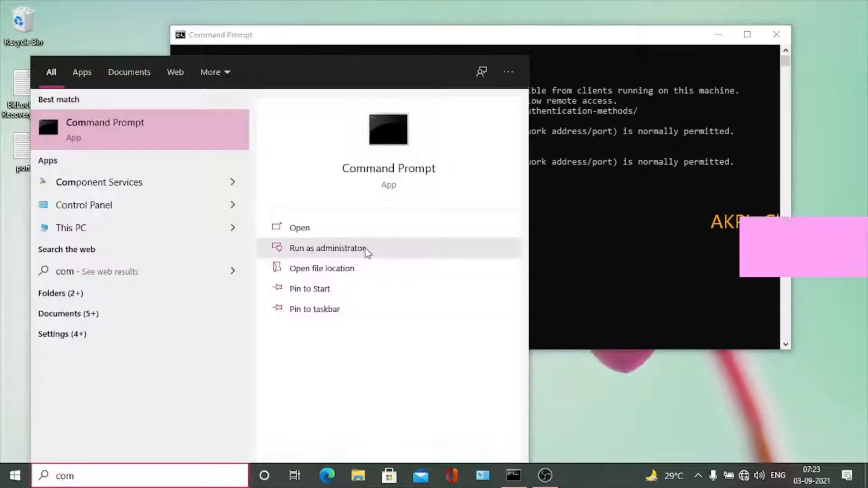
# Launch an elevated Administrator Command Prompt at the system32 prompt
pyautogui.click(326, 248)
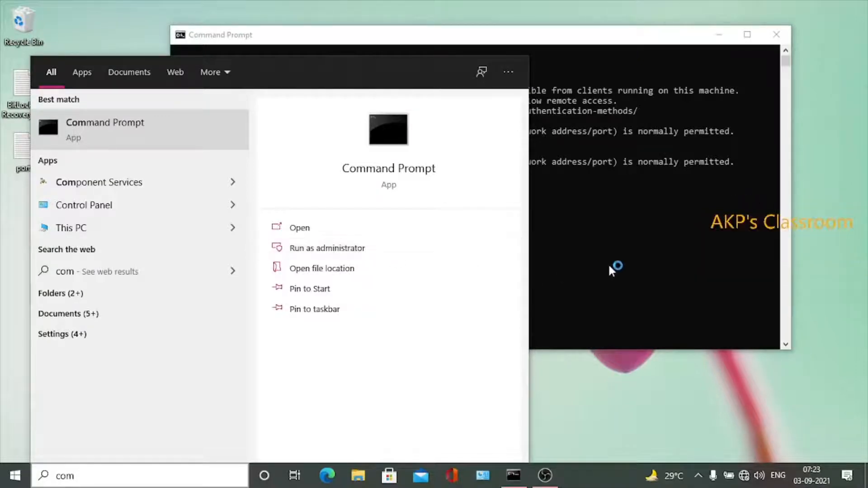
pyautogui.click(326, 248)
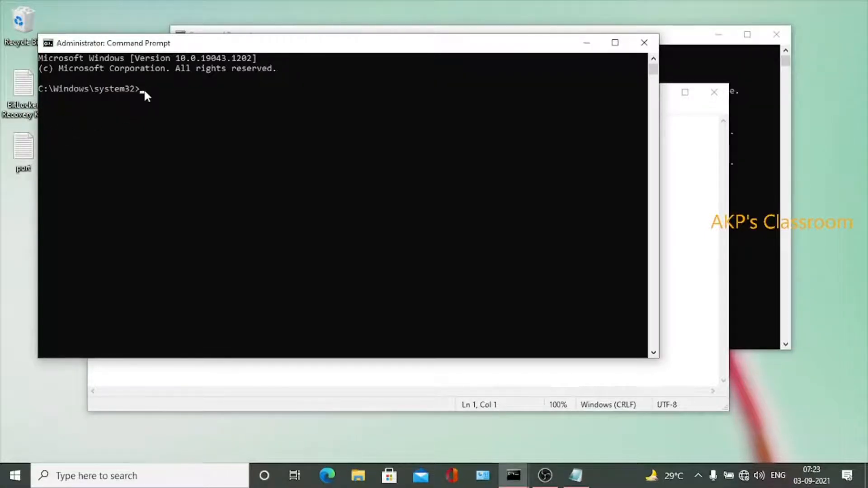
pyautogui.moveTo(169, 127)
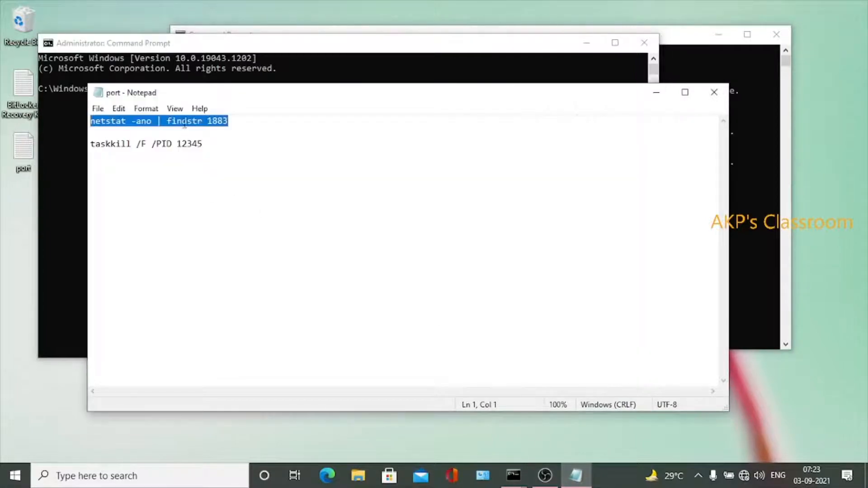
pyautogui.moveTo(694, 117)
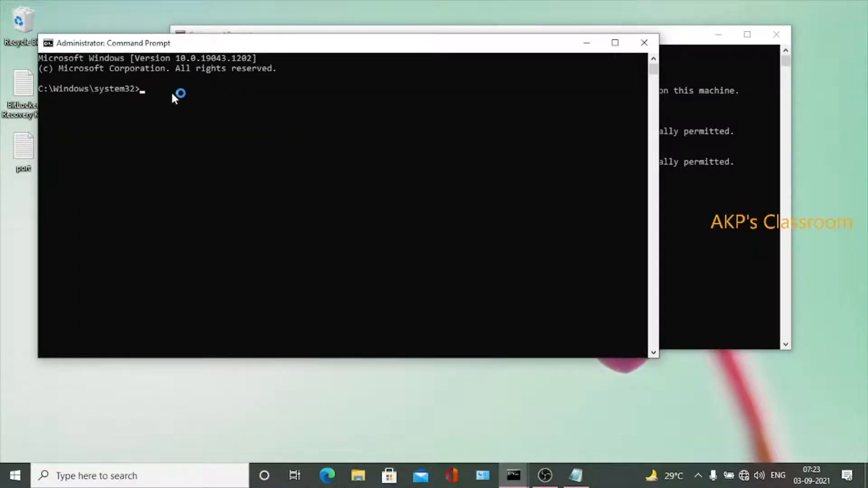
# Run netstat -ano | findstr 1883, revealing PID 4136 listening on port 1883
pyautogui.write('netstat -ano | findstr 1883')
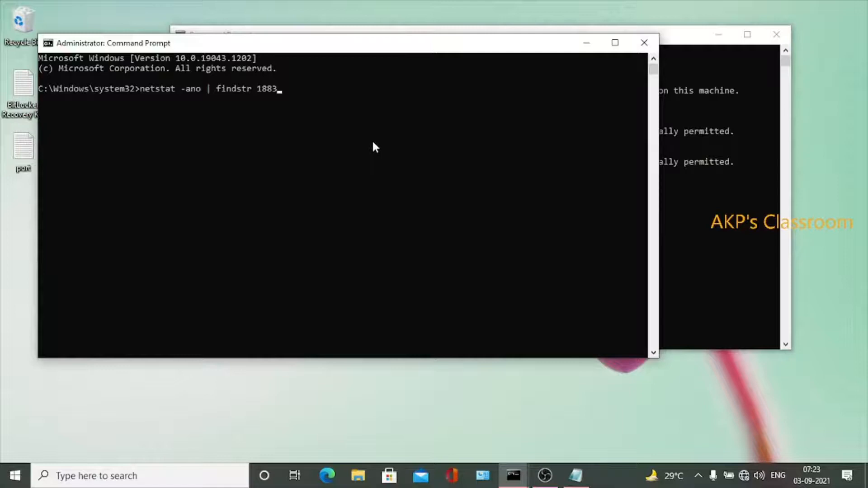
pyautogui.press('Return')
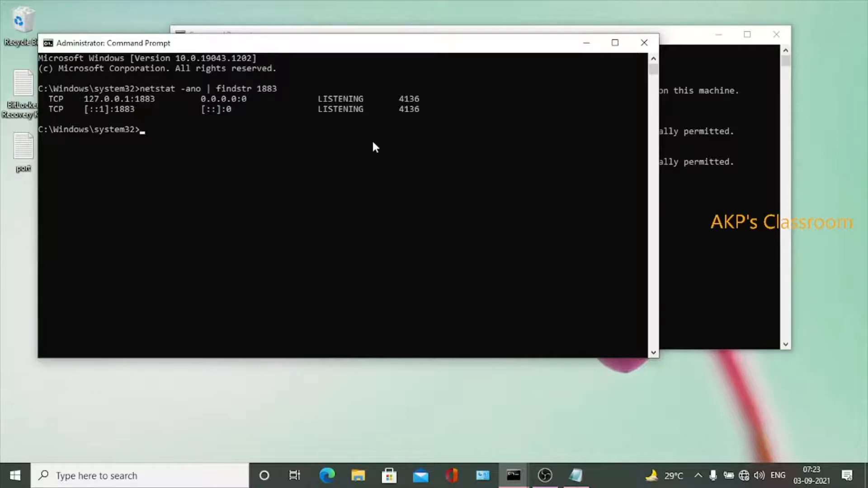
pyautogui.moveTo(349, 114)
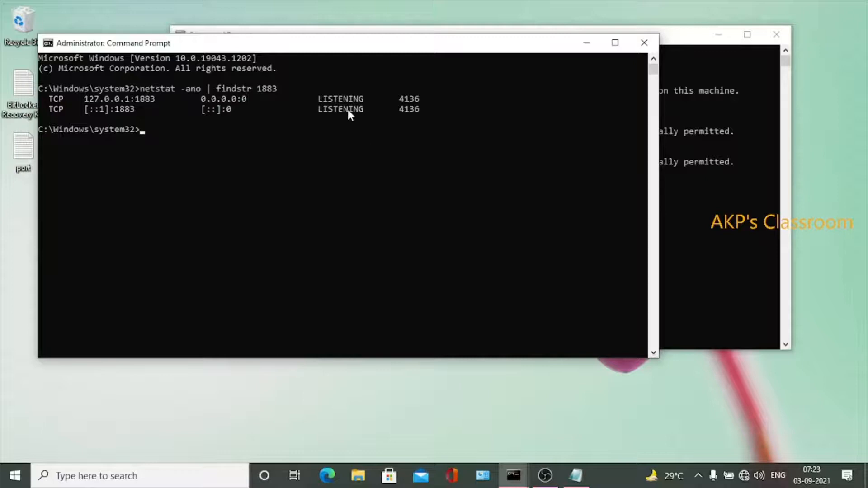
pyautogui.moveTo(552, 143)
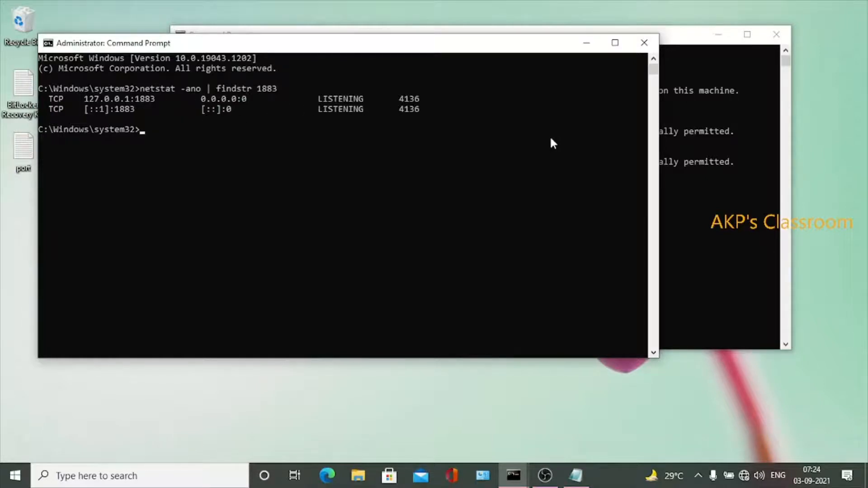
pyautogui.moveTo(416, 112)
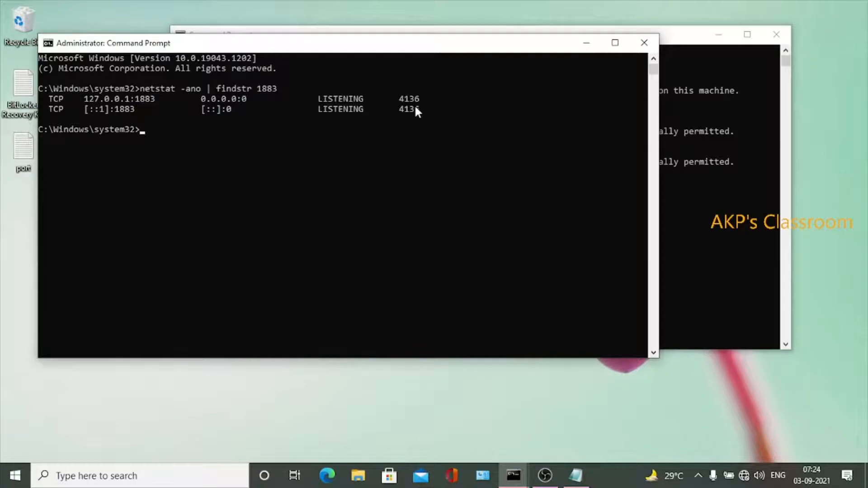
pyautogui.moveTo(403, 143)
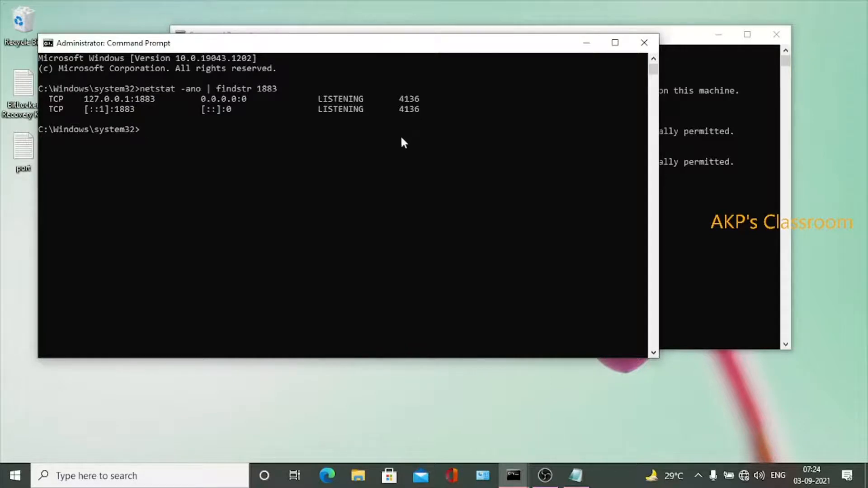
pyautogui.moveTo(402, 121)
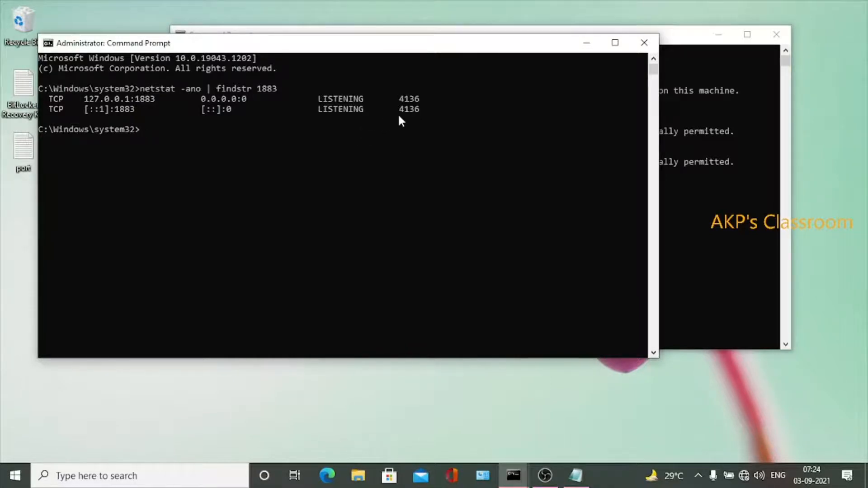
pyautogui.moveTo(443, 49)
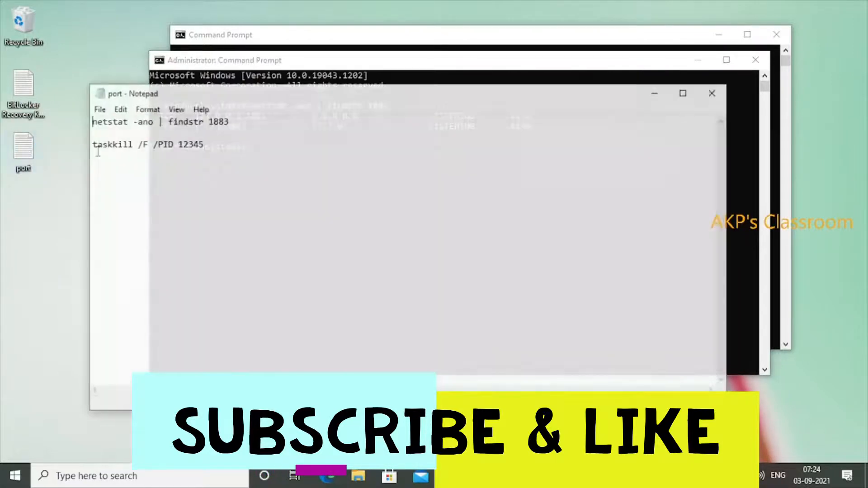
# Copy the taskkill /F /PID 12345 line from the Notepad port notes
pyautogui.tripleClick(146, 143)
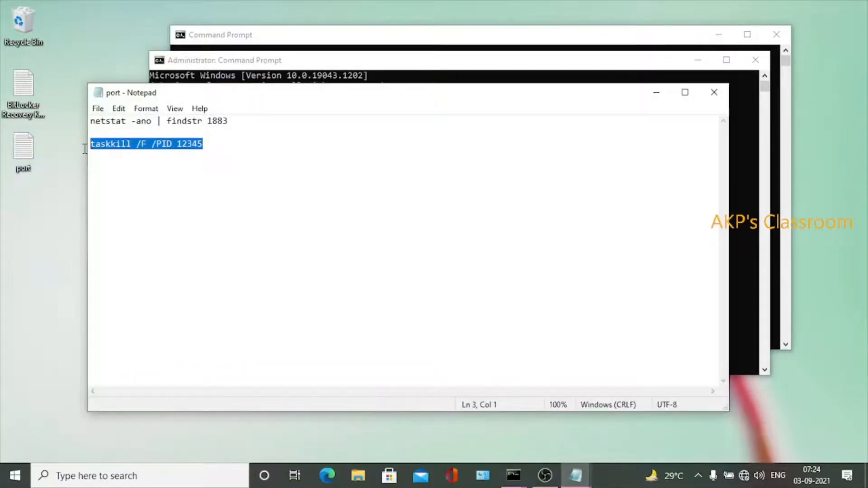
pyautogui.rightClick(146, 143)
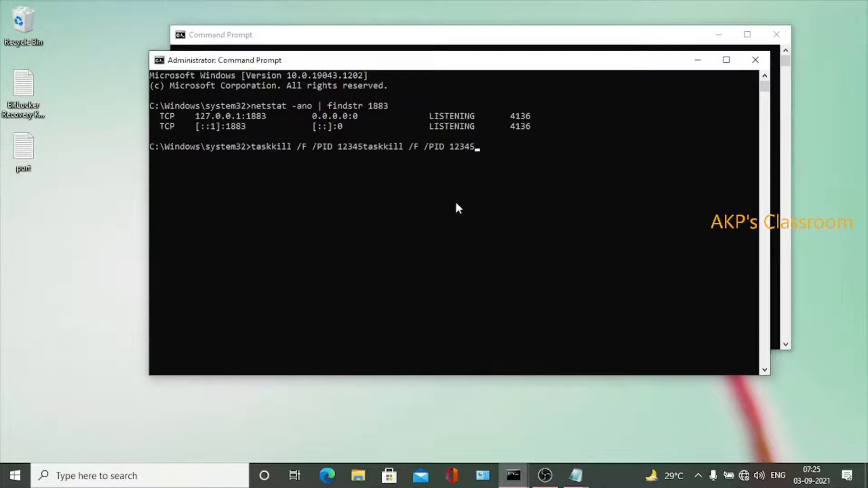
# Run taskkill /F /PID 4136 to terminate the process holding port 1883
pyautogui.press('Backspace')
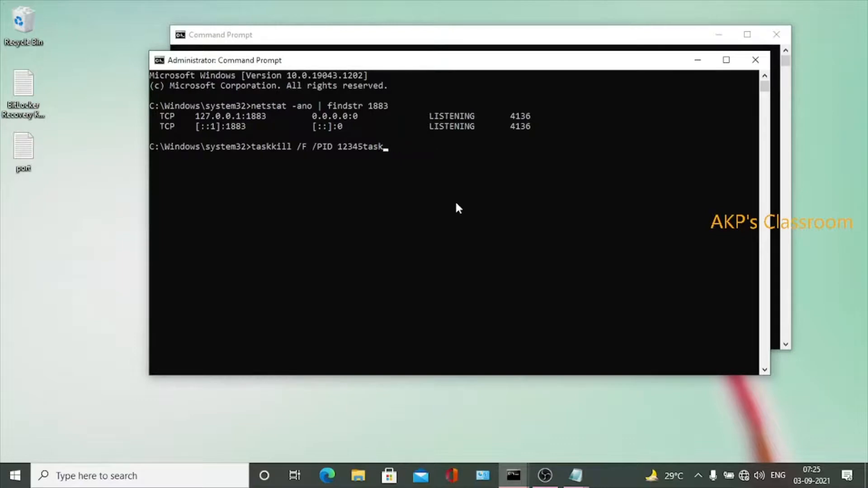
pyautogui.press('Backspace')
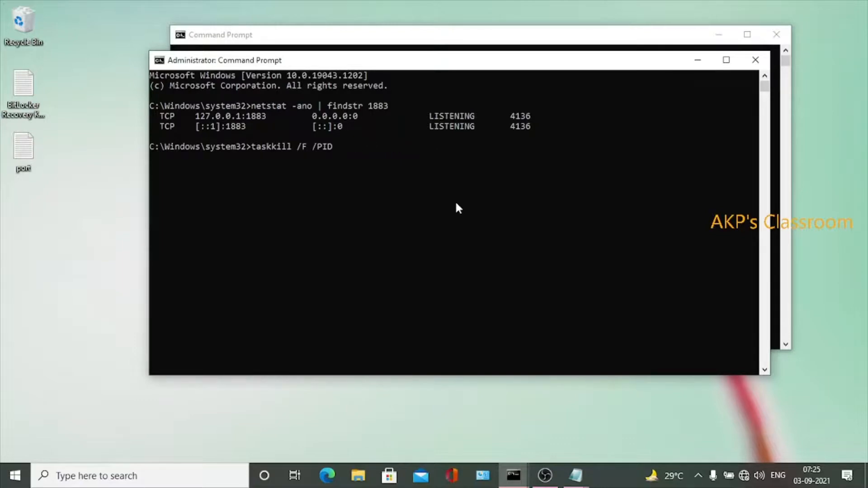
pyautogui.write('413')
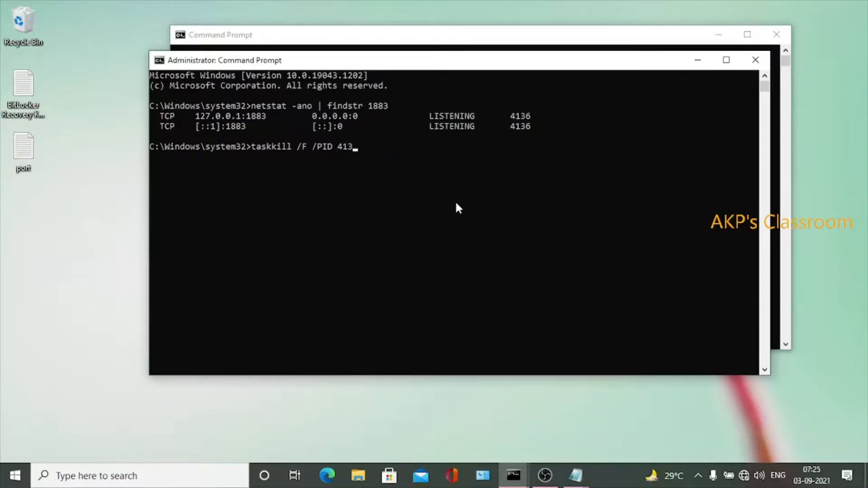
pyautogui.write('6')
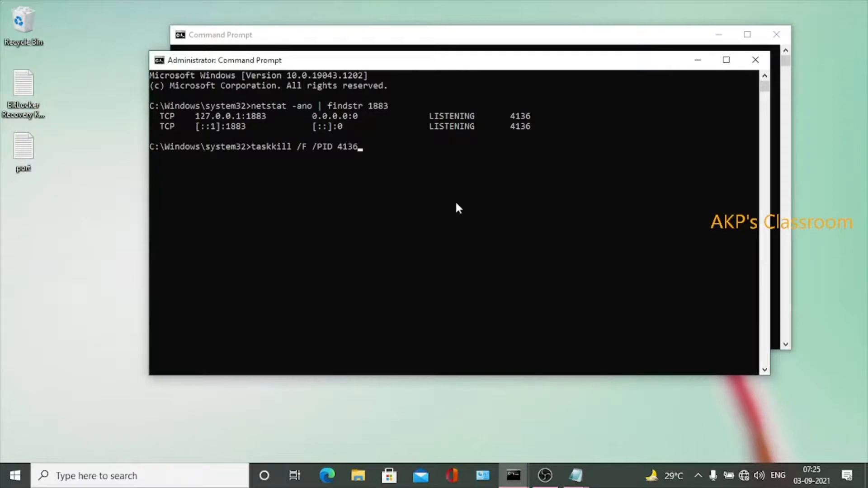
pyautogui.press('Return')
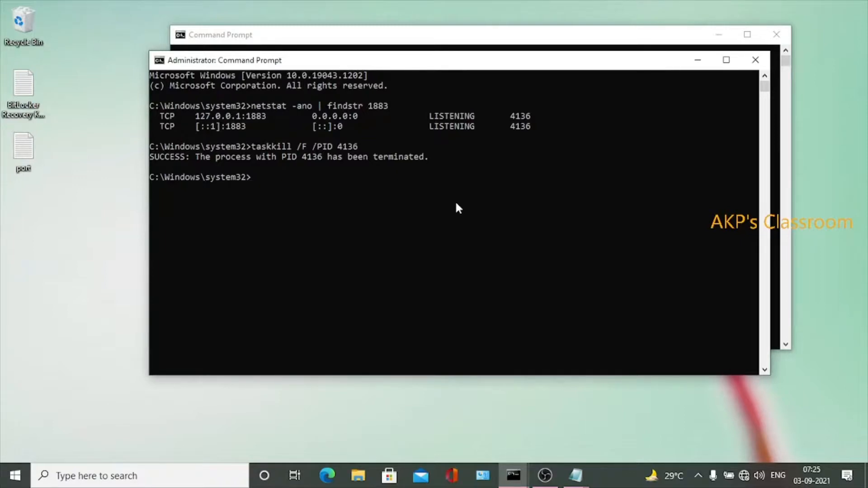
pyautogui.write('netstat -ano | findstr 1883')
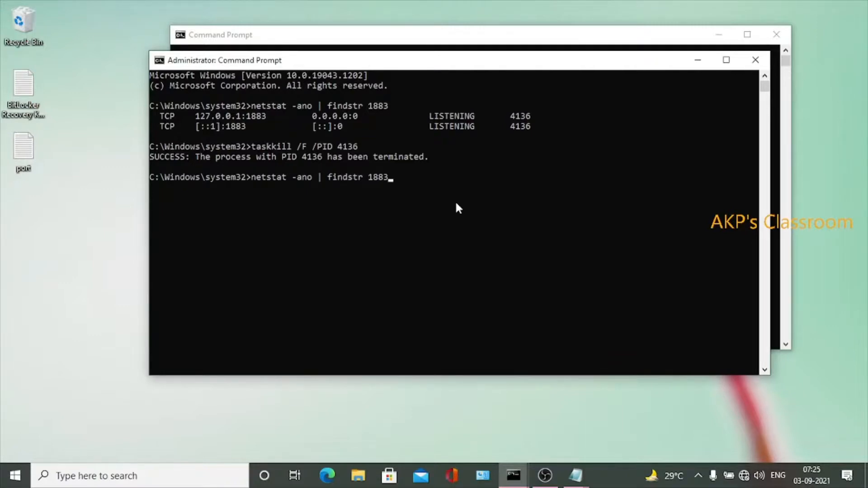
# Rerun netstat -ano | findstr 1883, which now returns nothing
pyautogui.press('Return')
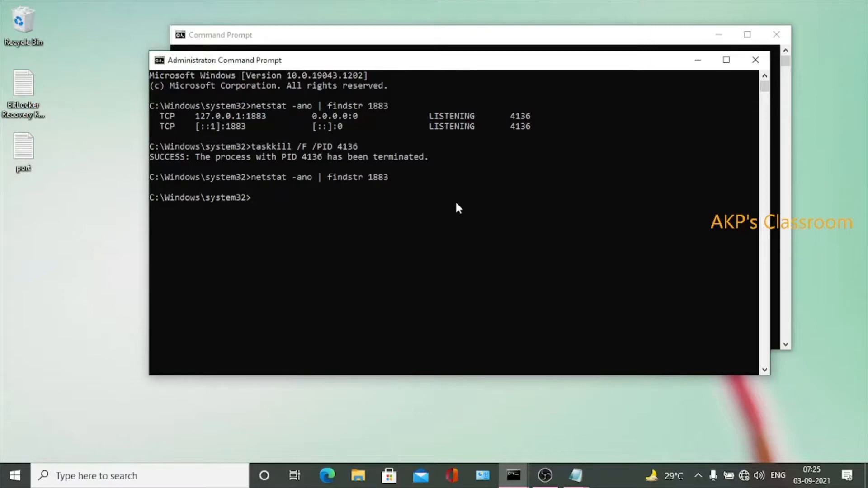
pyautogui.moveTo(583, 65)
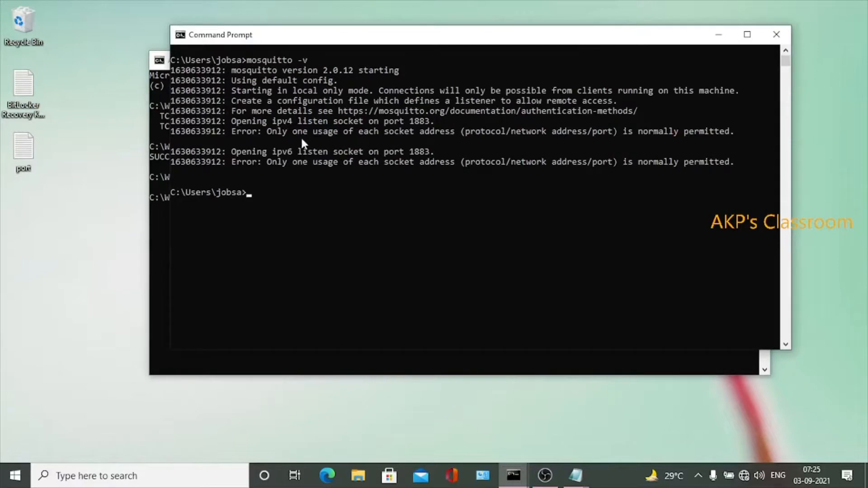
pyautogui.moveTo(301, 209)
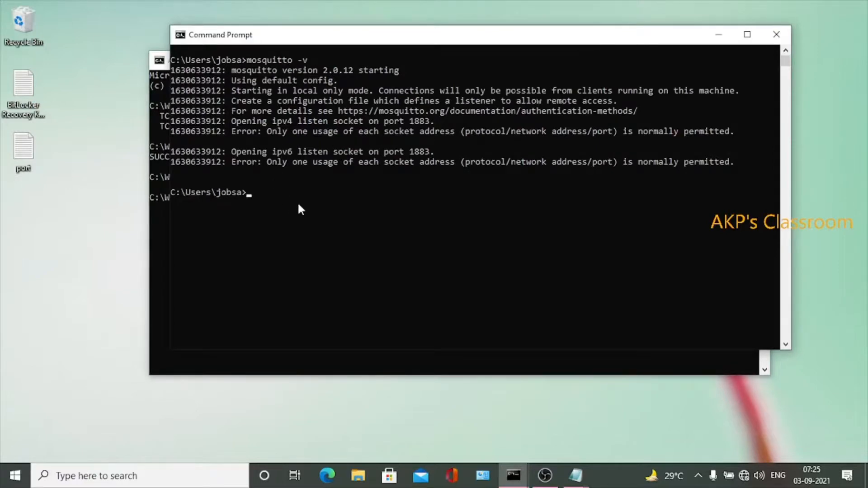